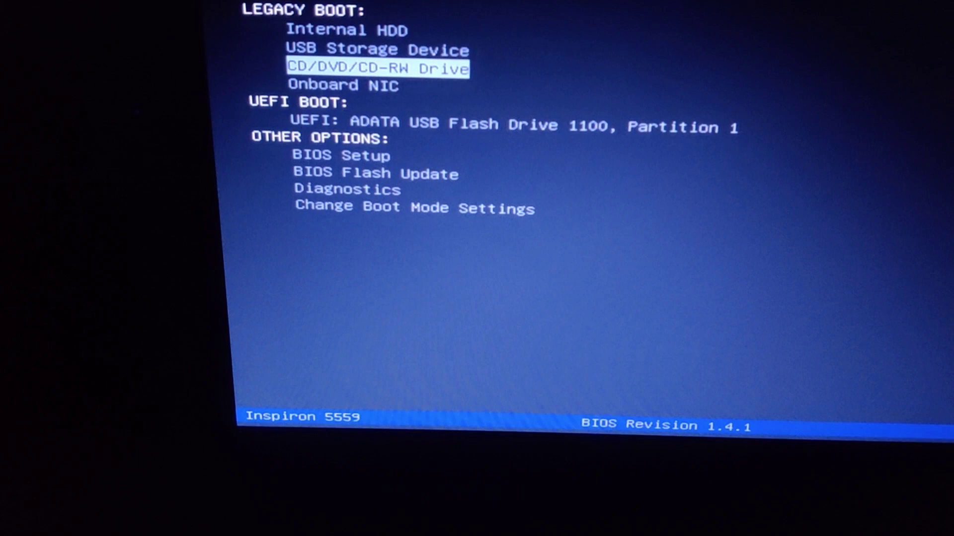
Step: Move through the boot entries to highlight 'Live CD - Debug mode' in the Bliss-OS menu
key("Down")
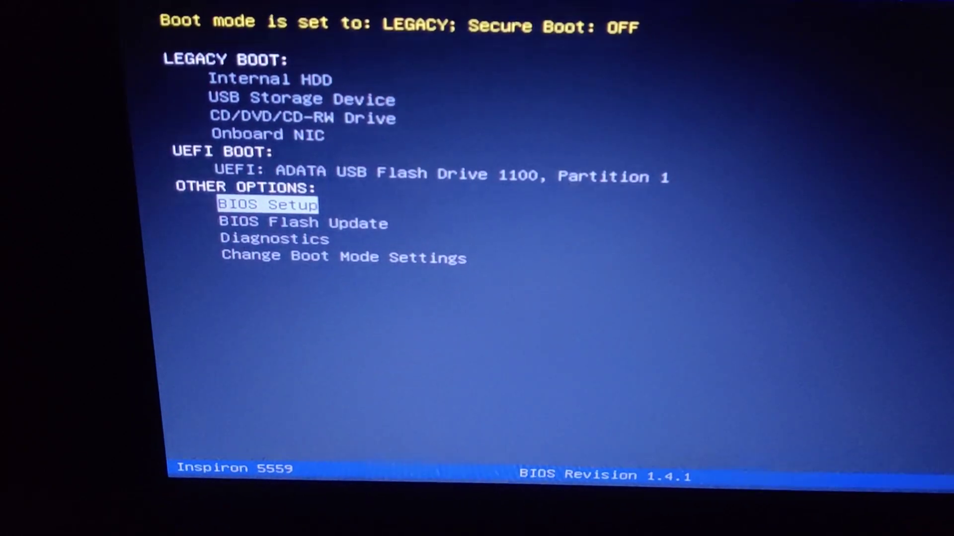
key("Up")
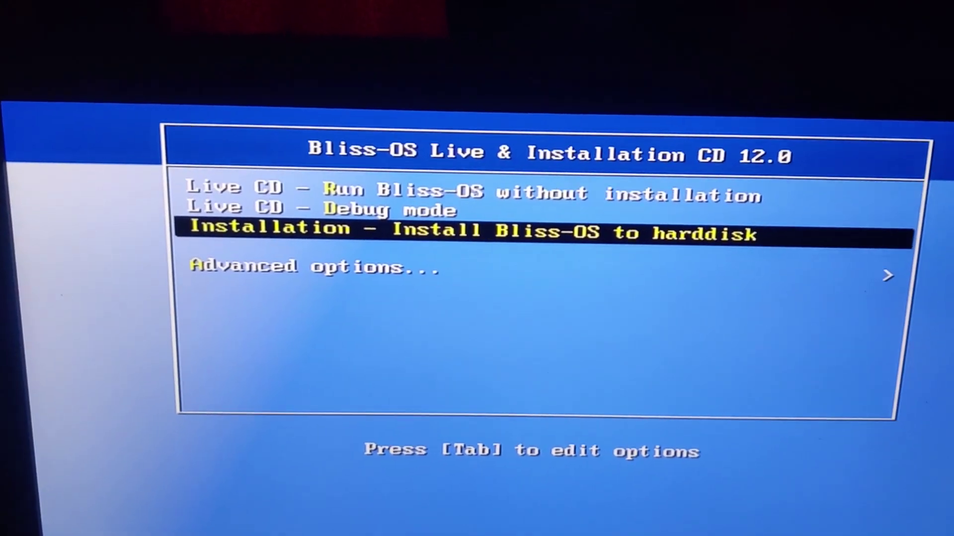
key("Up")
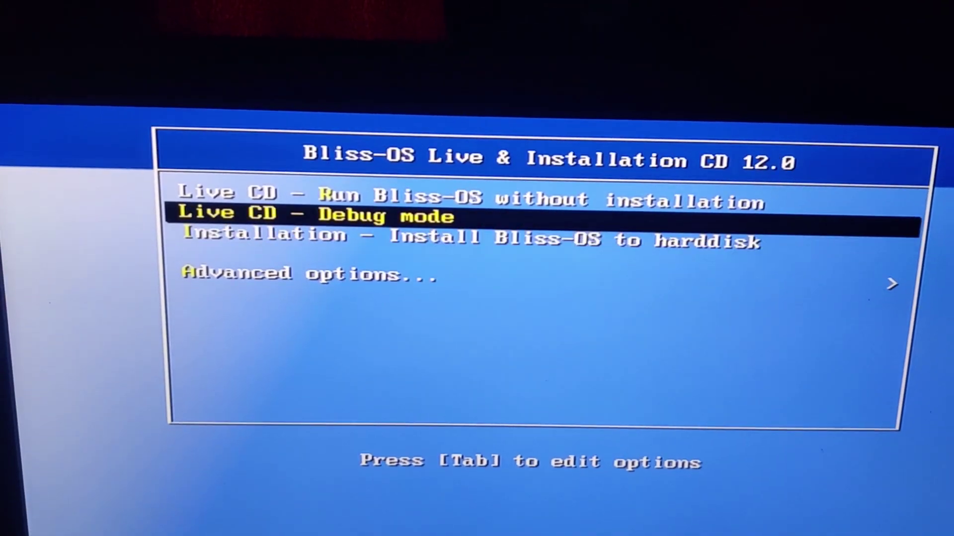
Step: Launch 'Live CD - Debug mode' and let Bliss OS 12 boot to the Android desktop
key("Up")
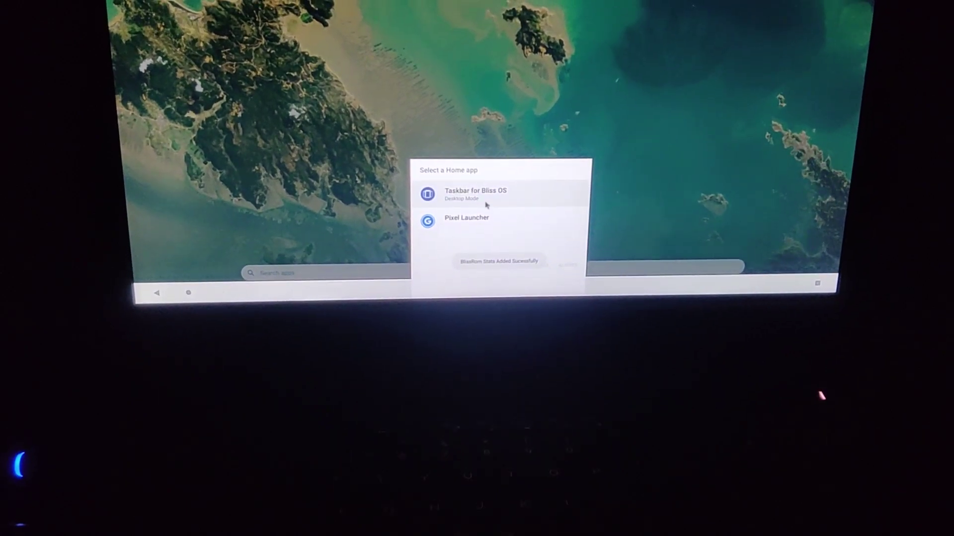
Step: Pick 'Taskbar for Bliss OS' (Desktop Mode) in the 'Select a Home app' dialog
left_click(474, 196)
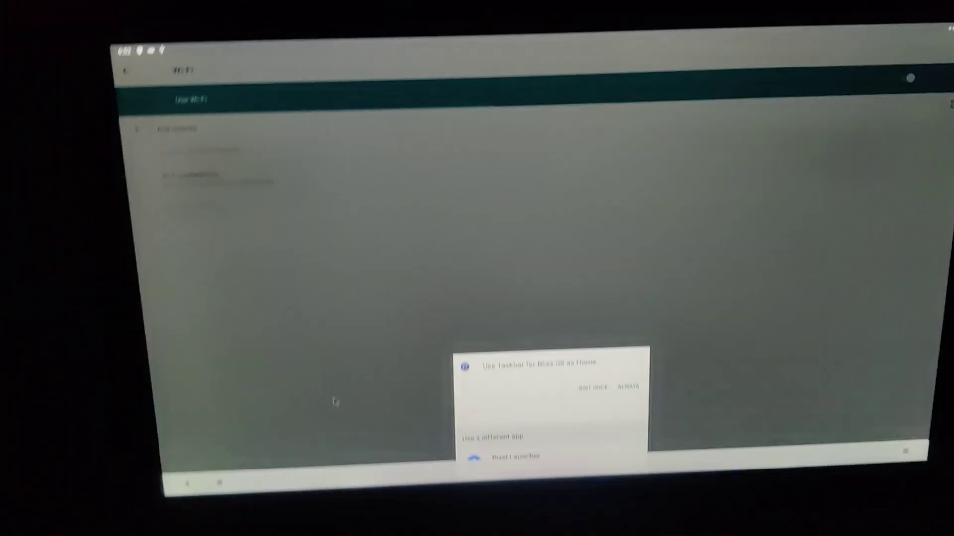